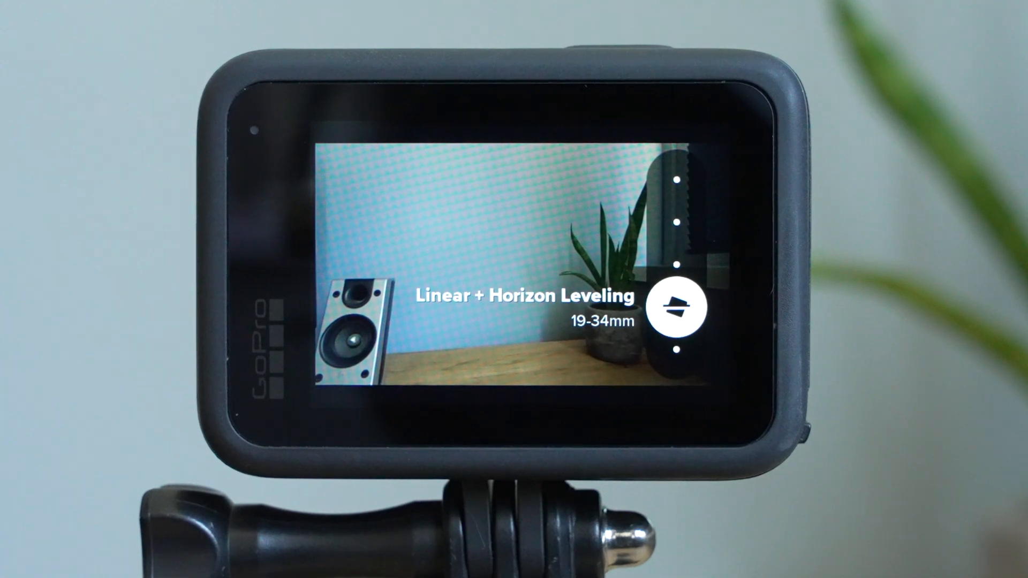
Choose the Linear + Horizon Leveling lens on the GoPro lens selector
click(679, 311)
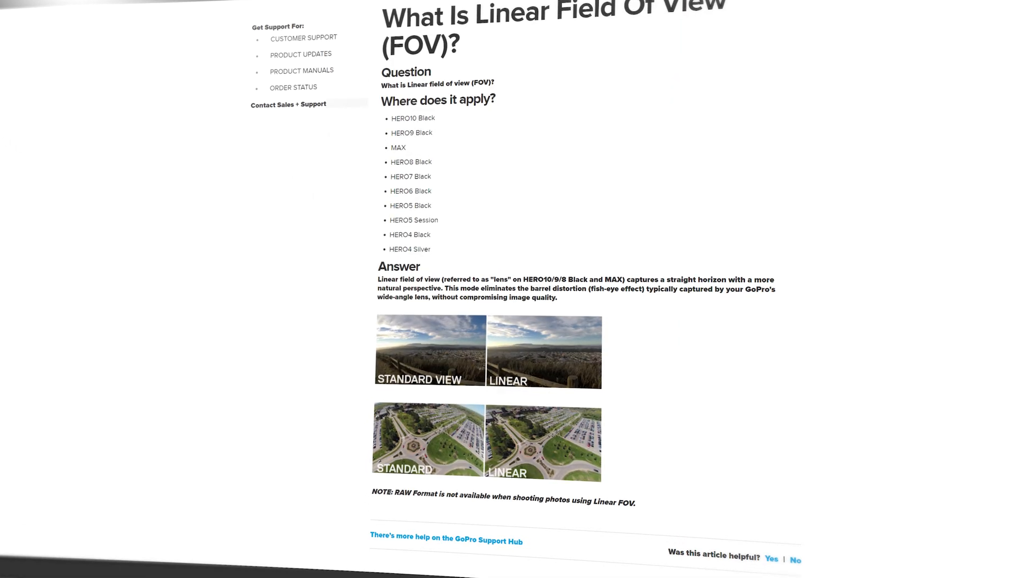
scroll(down, 3)
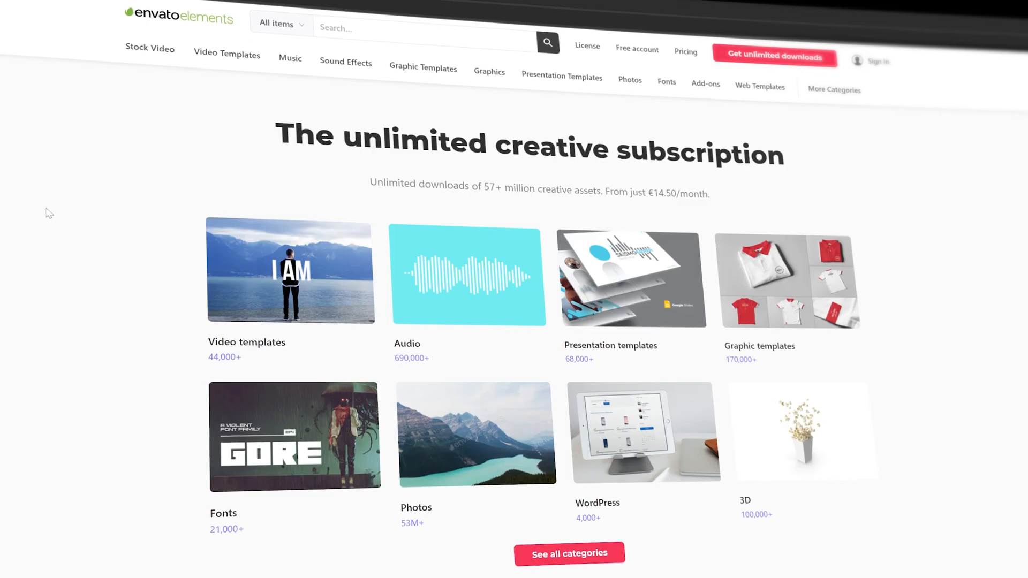
Browse the Video Templates collection, then the Sound Effects collection on Envato Elements
click(227, 54)
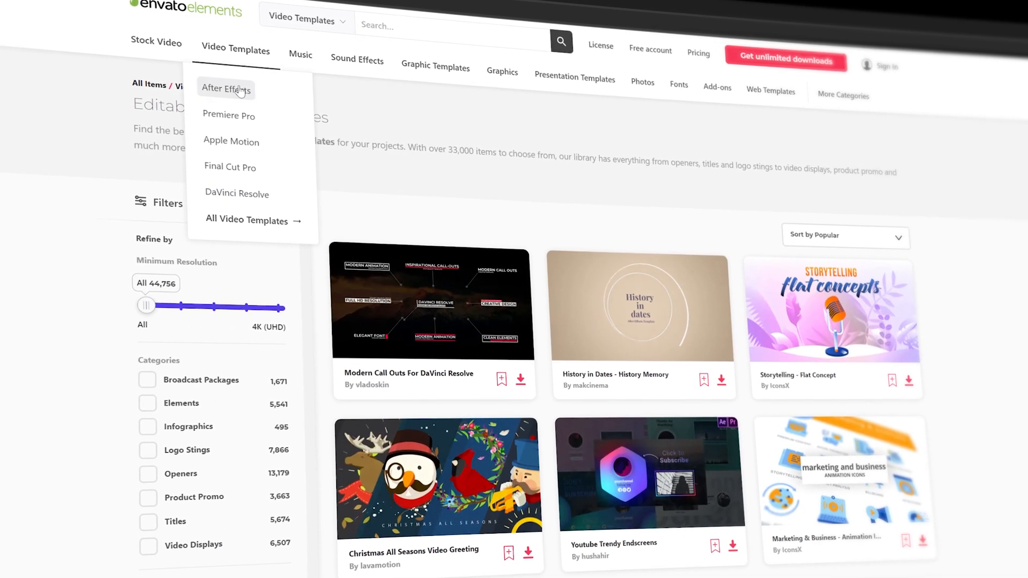
mouse_move(154, 42)
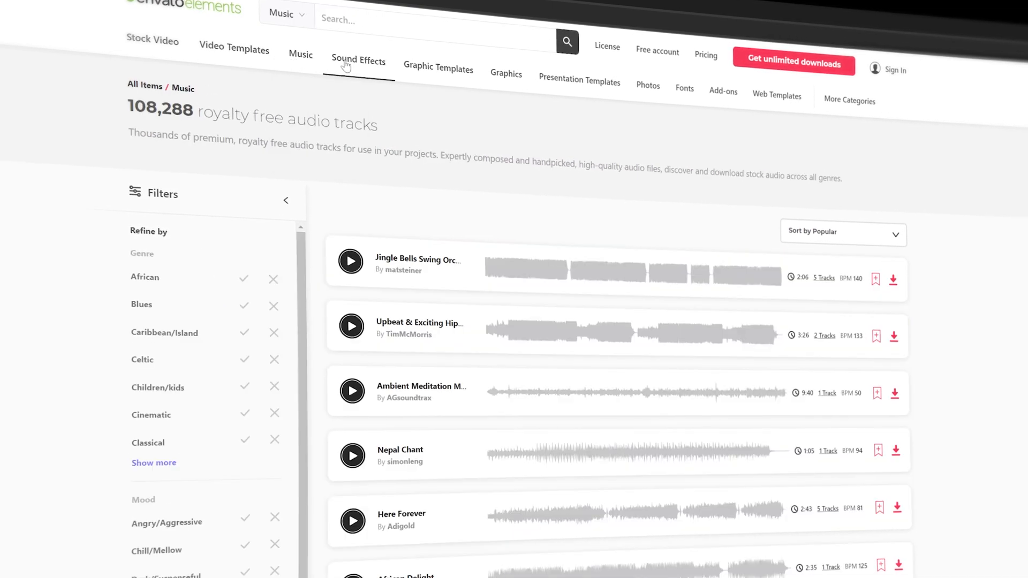
click(625, 60)
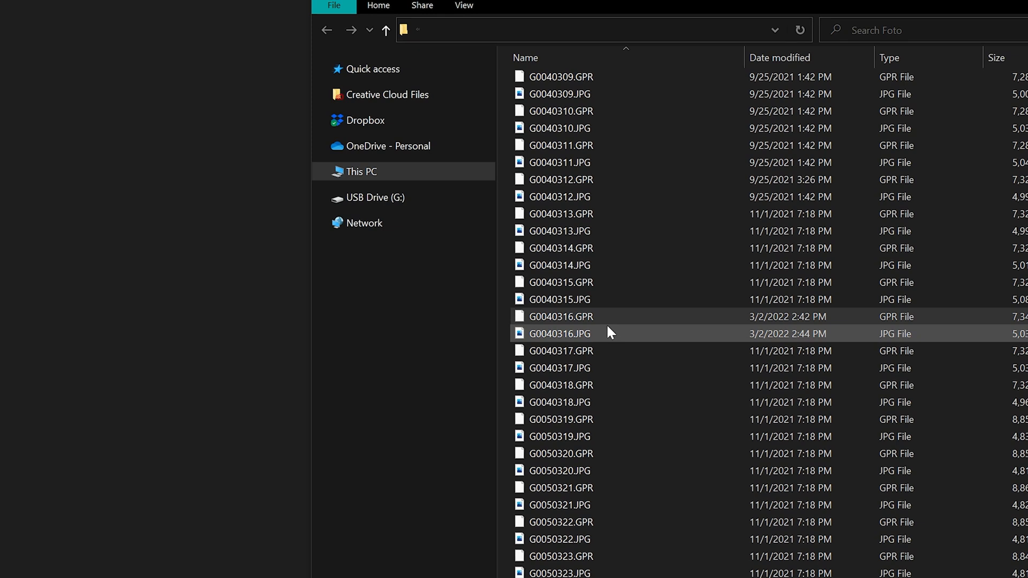
Select and open the raw photo G0040316.GPR from the file list into Photoshop
click(560, 317)
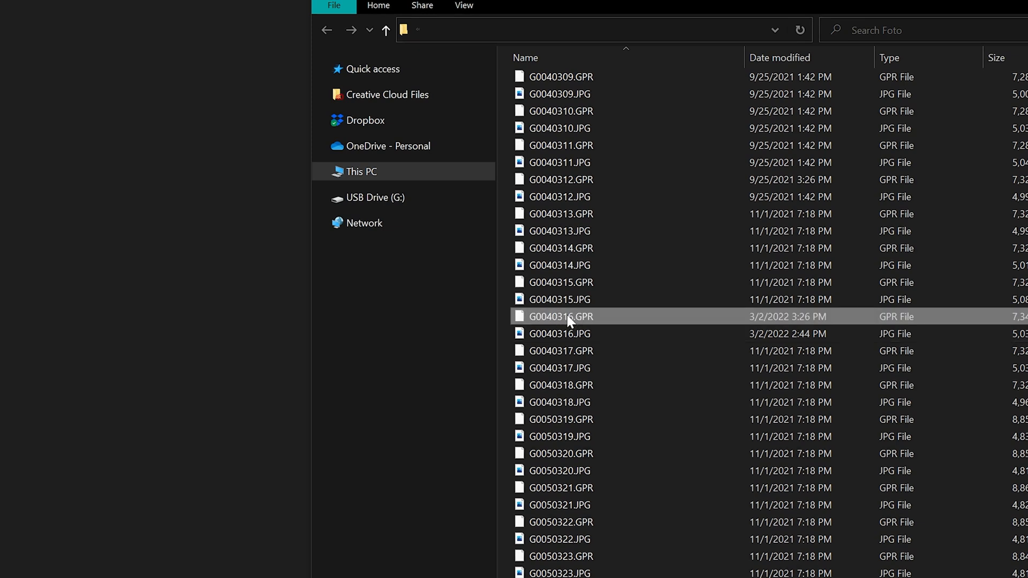
click(560, 334)
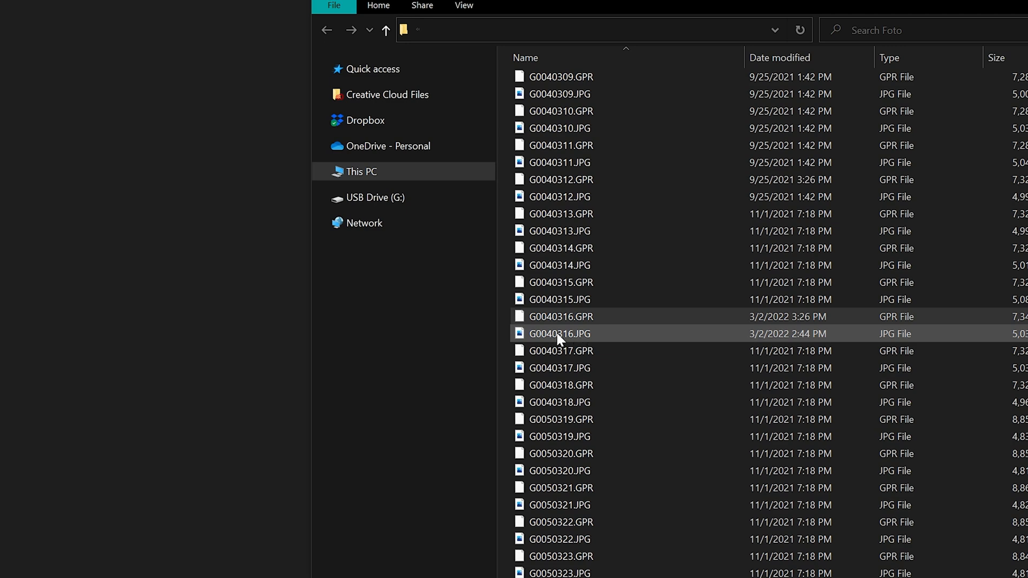
click(560, 316)
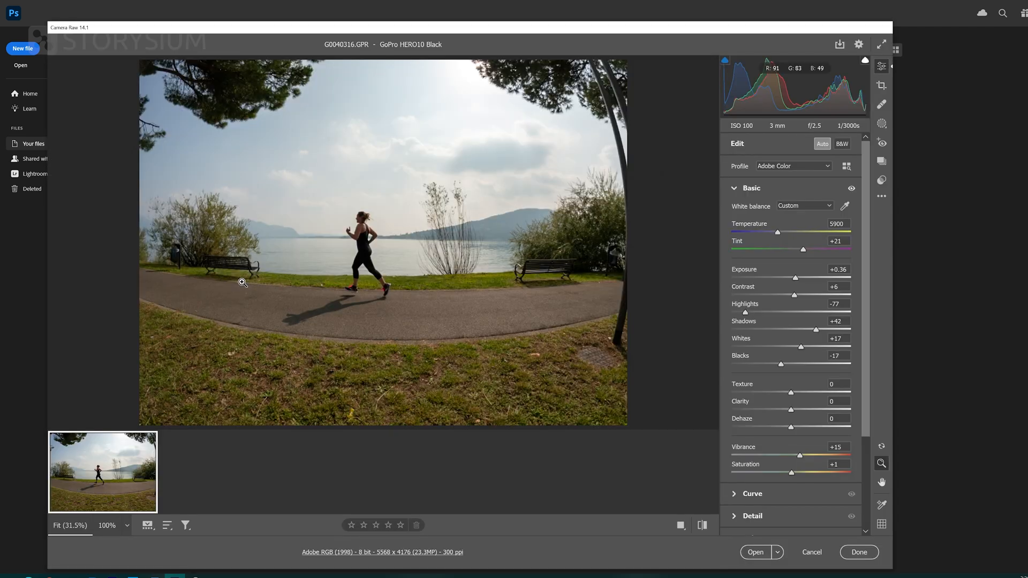
mouse_move(681, 332)
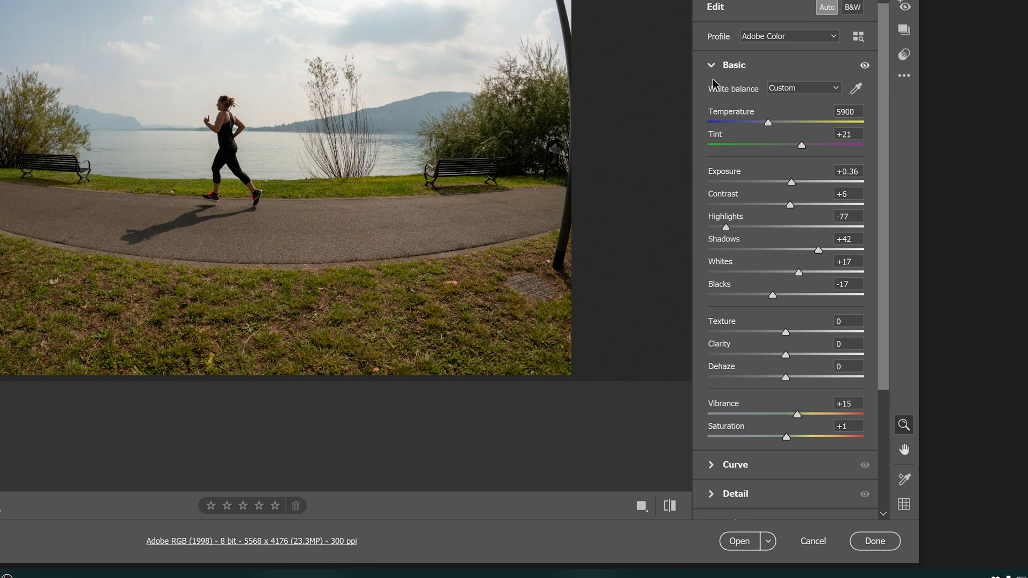
Enable lens profile corrections in Optics using the detected GoPro HERO10 Black profile
click(734, 65)
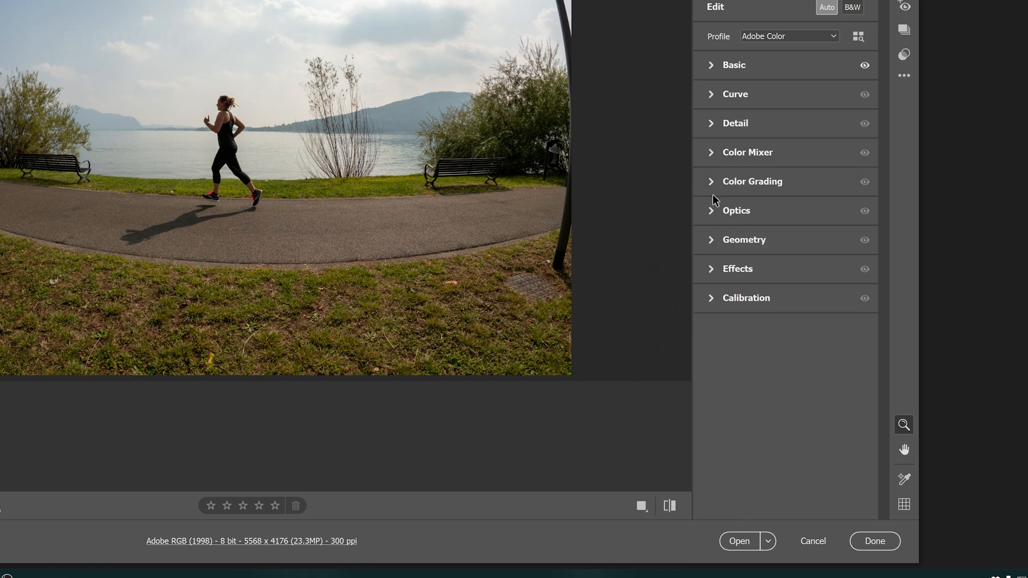
click(737, 211)
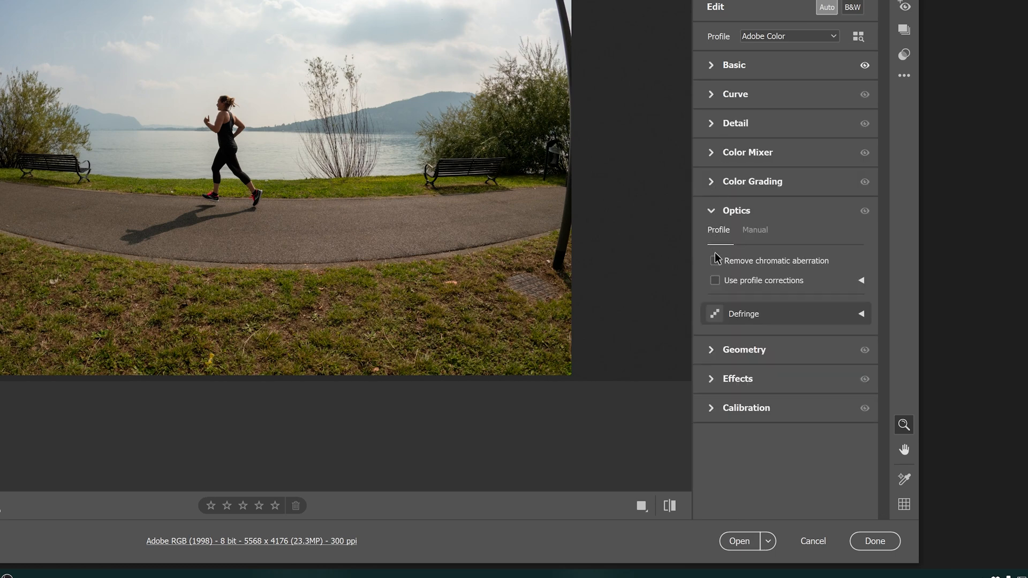
click(714, 280)
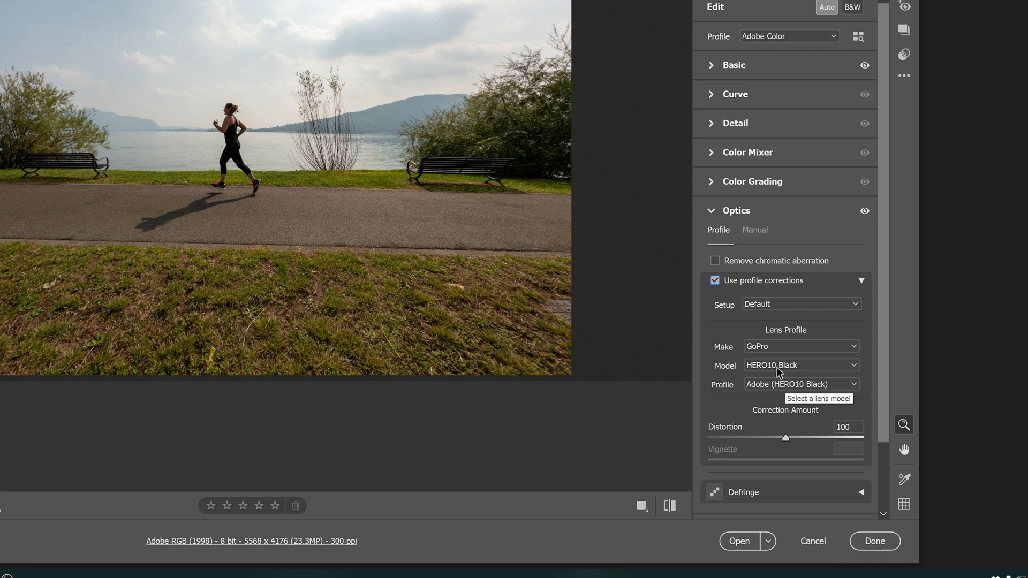
click(801, 346)
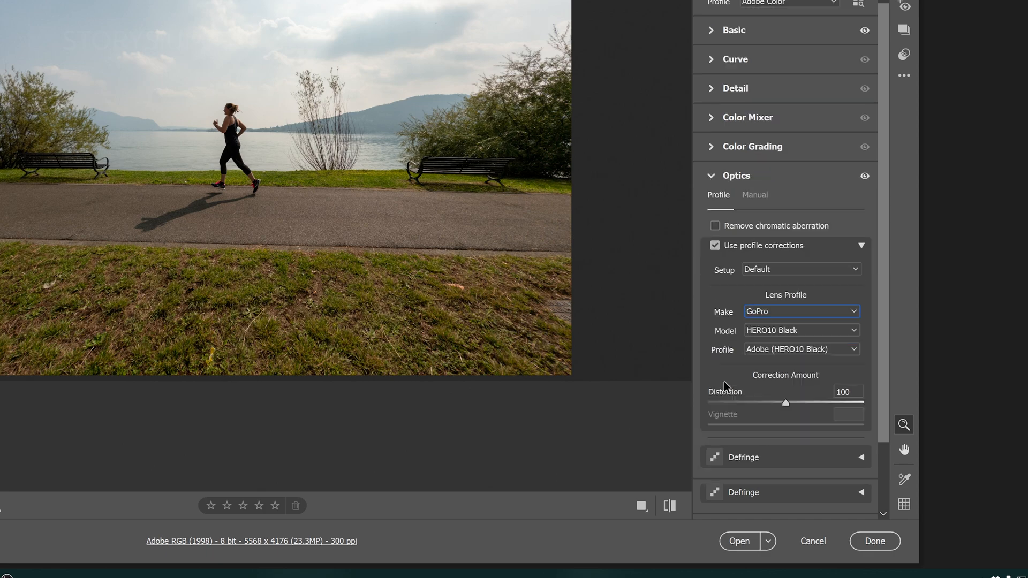
Test Distortion at 79, restore it to 100, and open the corrected photo in Photoshop
drag(785, 403, 801, 355)
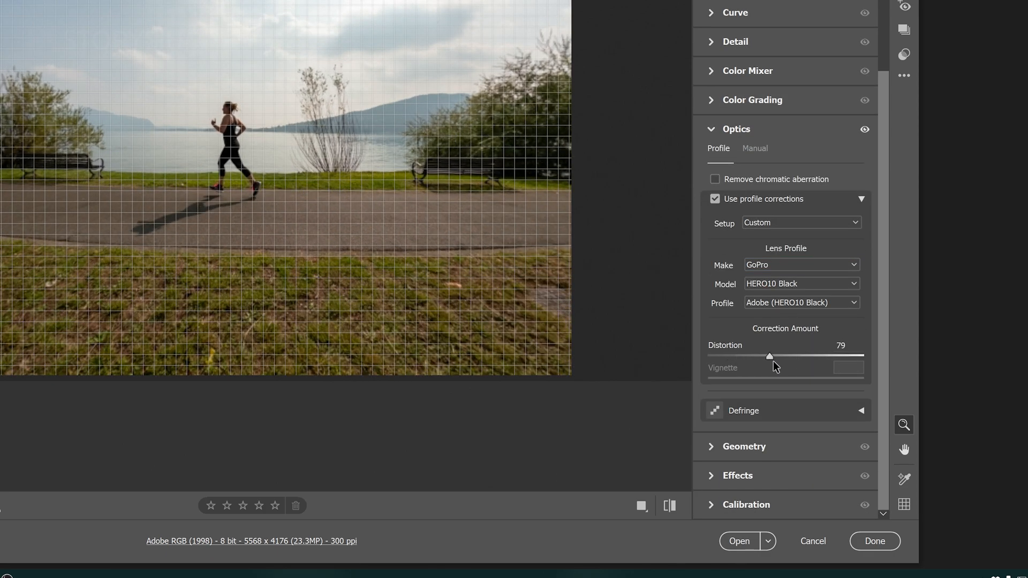
drag(770, 356, 800, 355)
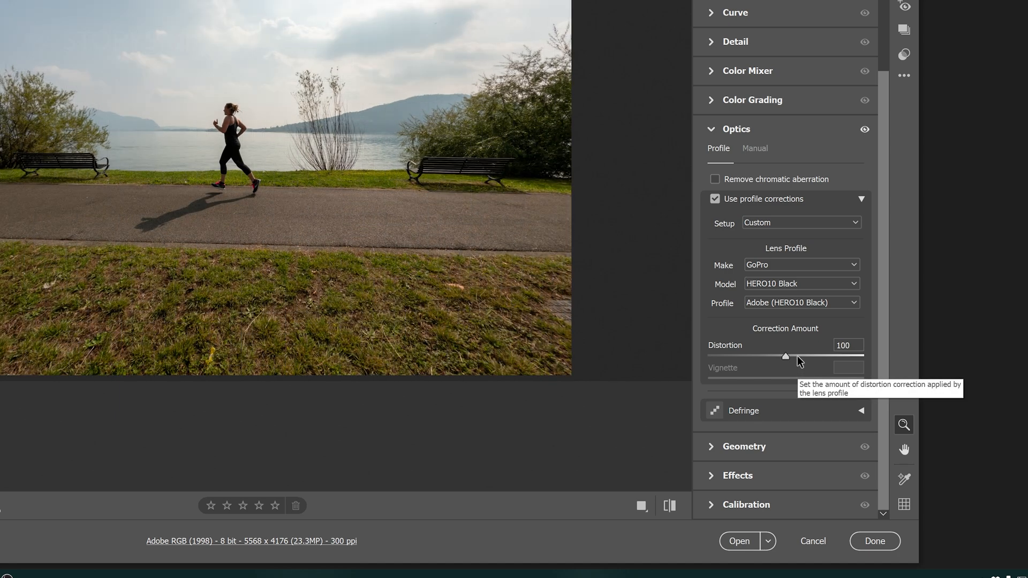
mouse_move(801, 503)
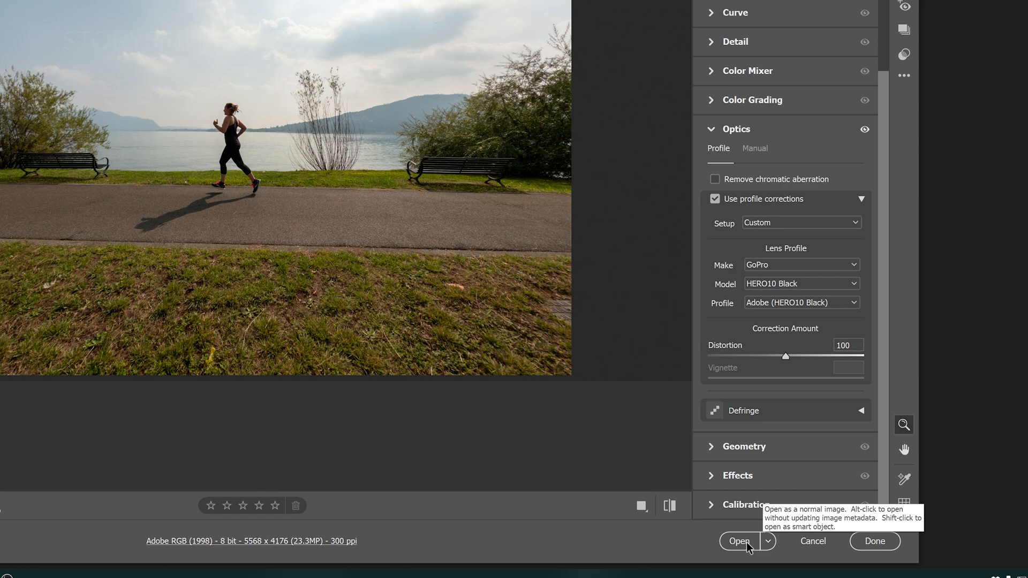
click(739, 541)
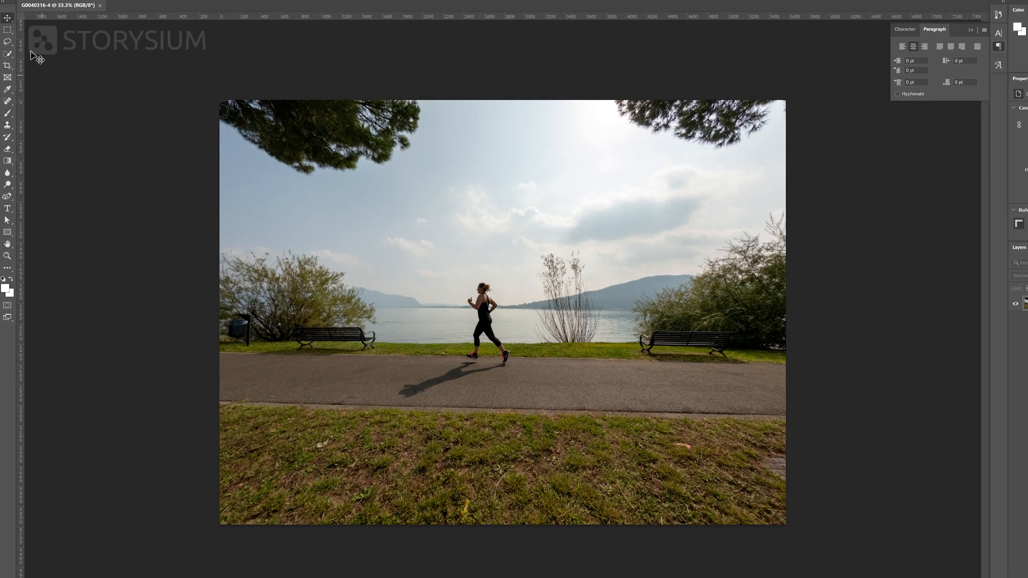
click(30, 7)
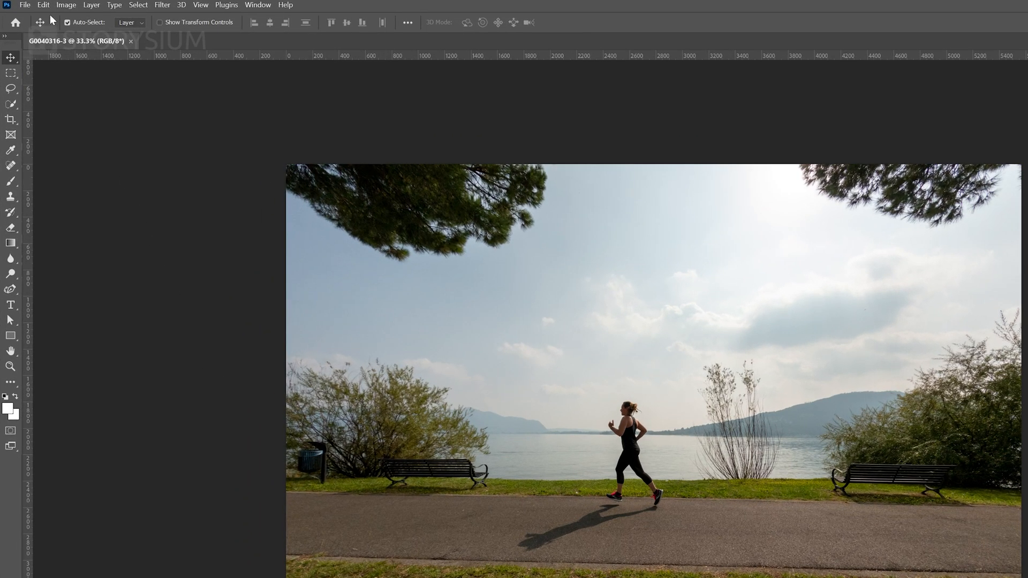
click(43, 6)
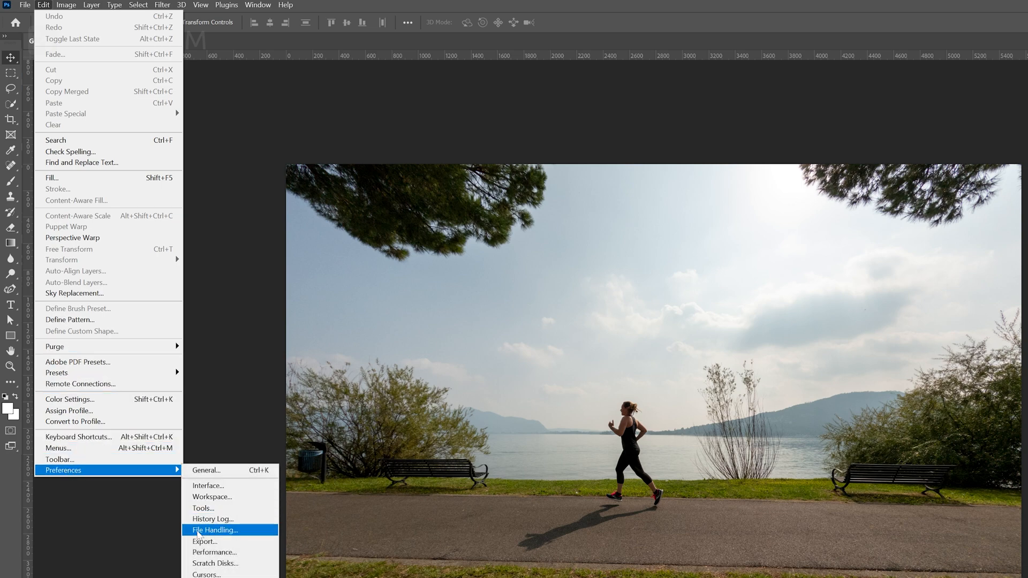
Set Camera Raw's JPEG handling to 'Automatically open all supported JPEGs' and confirm
click(214, 530)
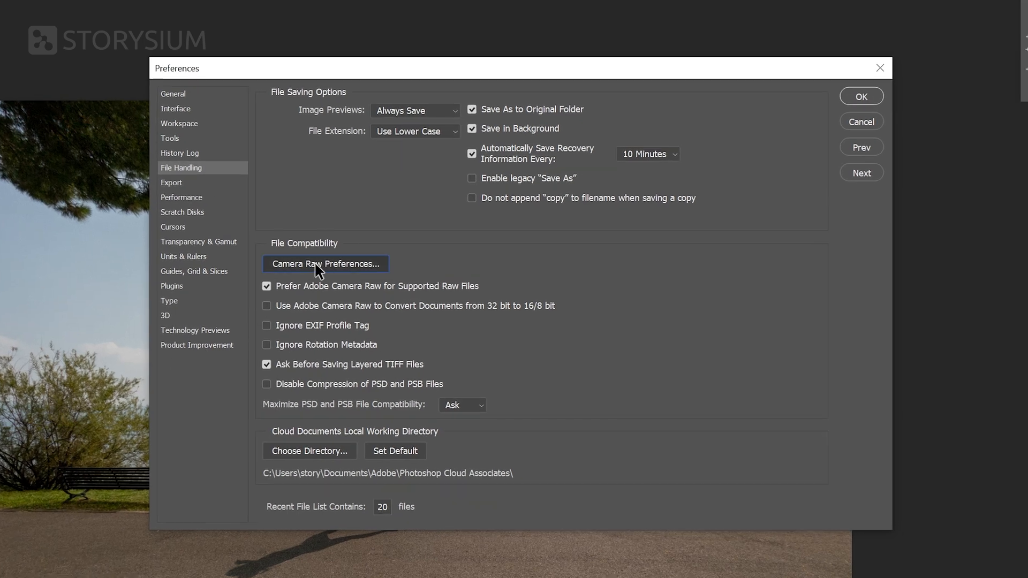
click(325, 263)
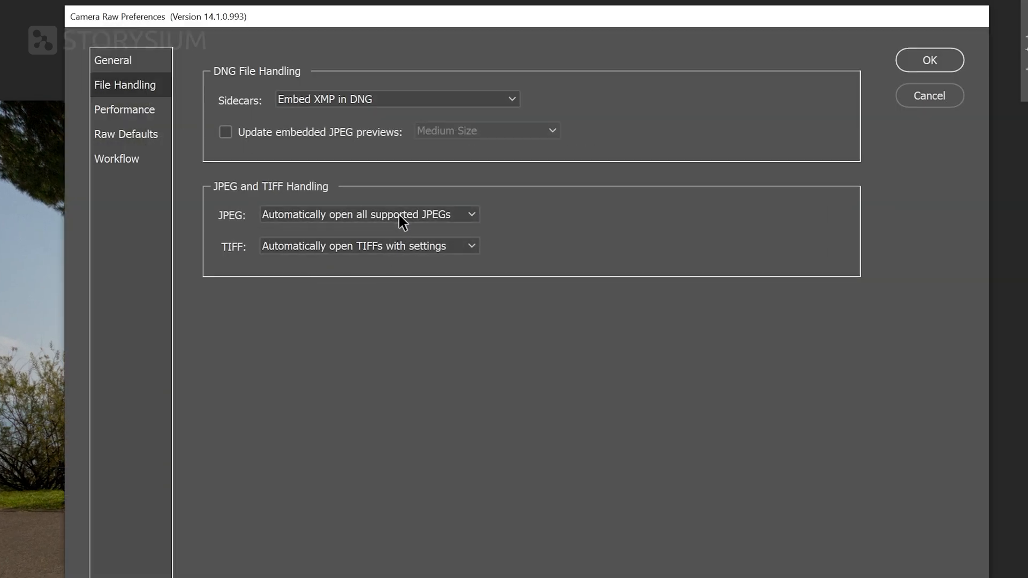
click(368, 215)
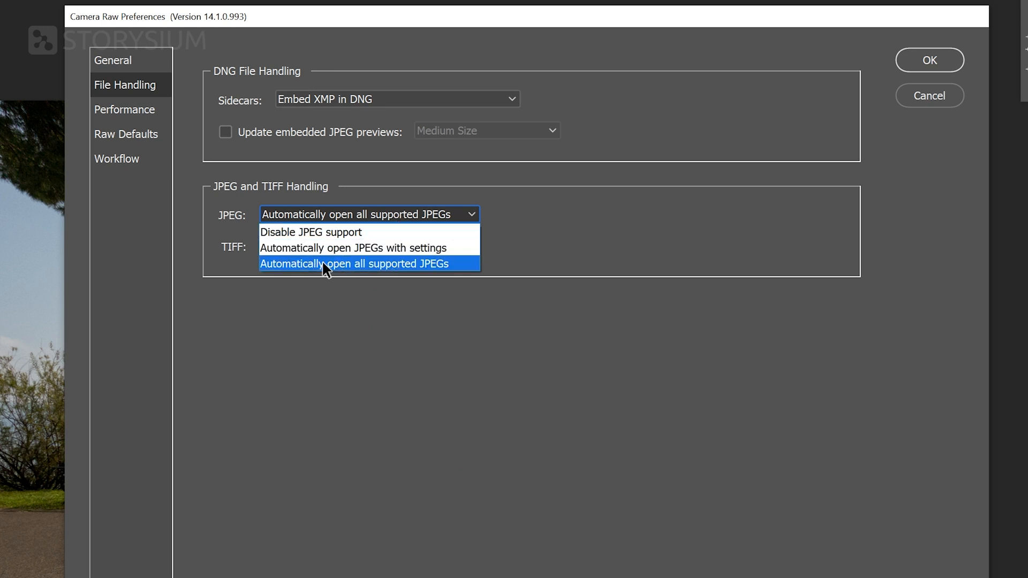
mouse_move(364, 269)
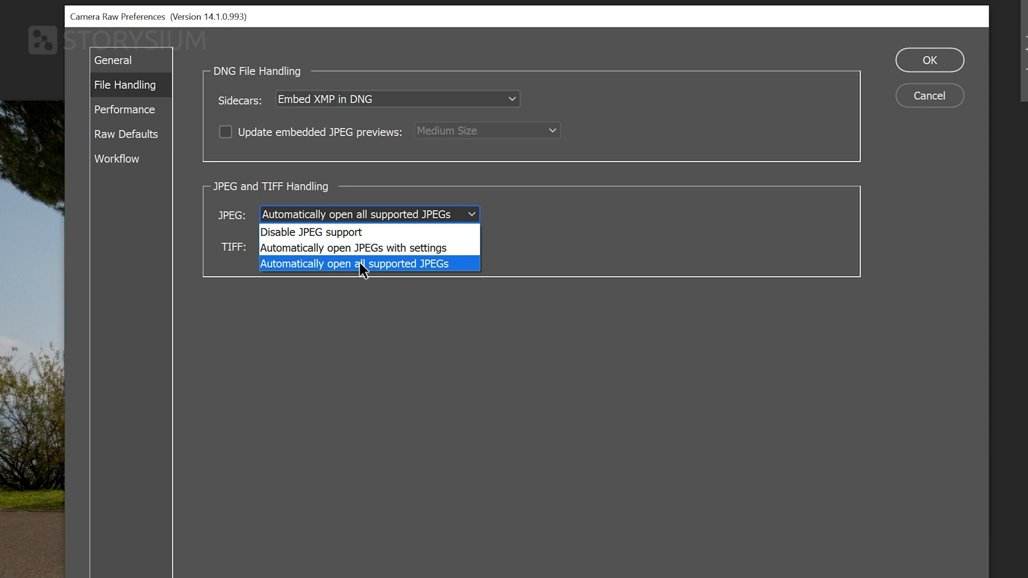
click(364, 263)
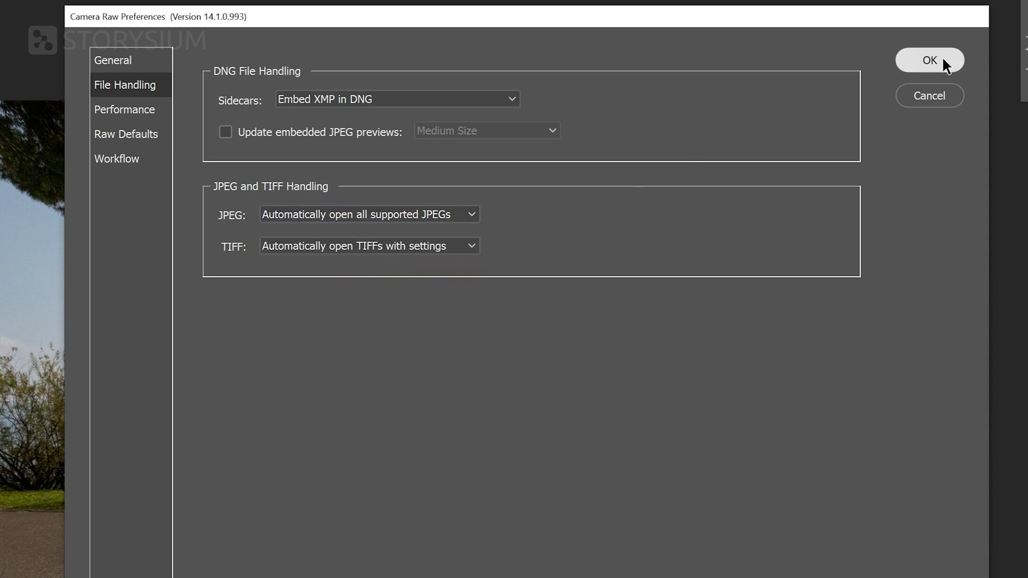
click(929, 60)
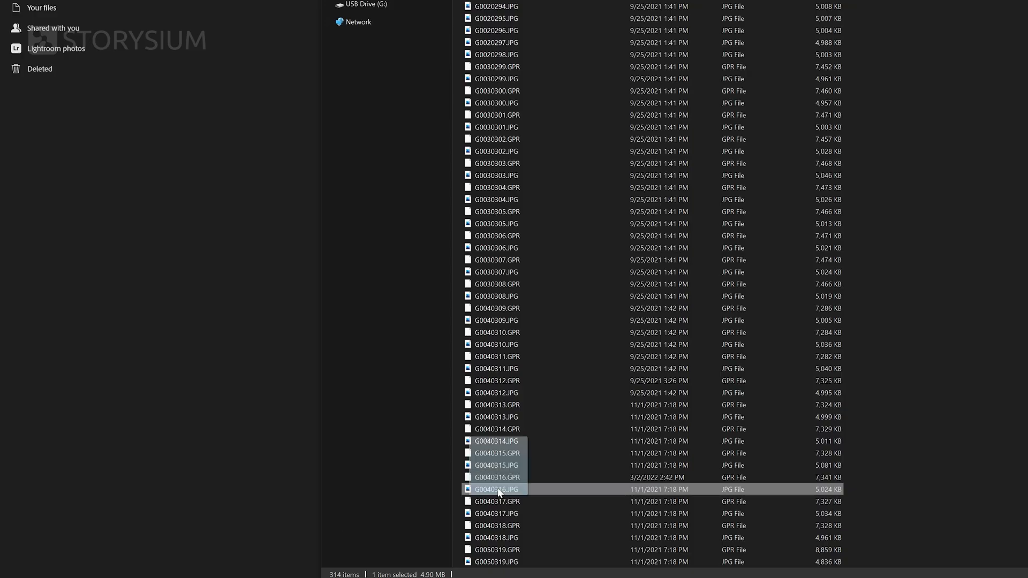
Open the GoPro runner JPG in Camera Raw and view its Optics panel
double_click(497, 489)
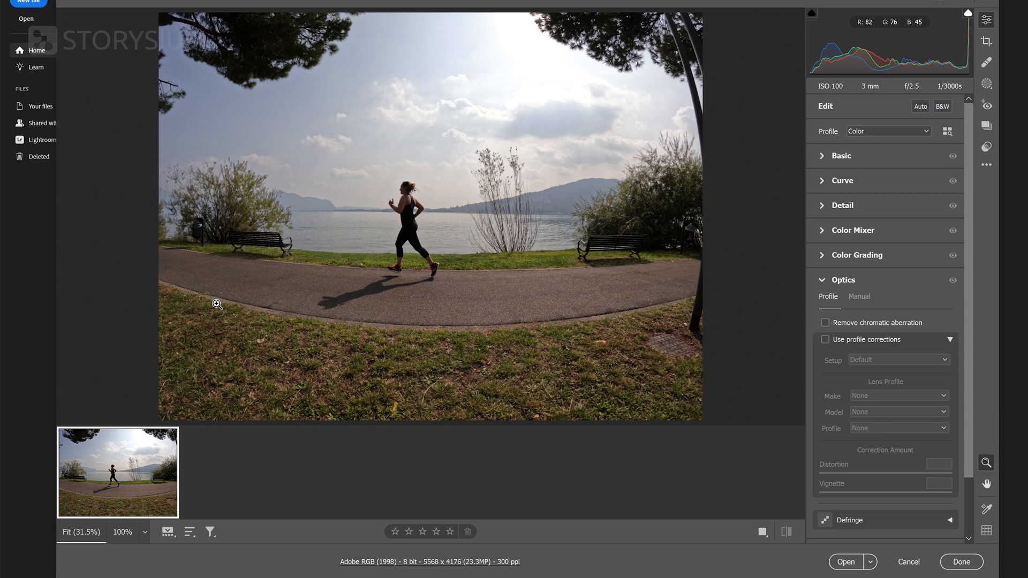
click(825, 339)
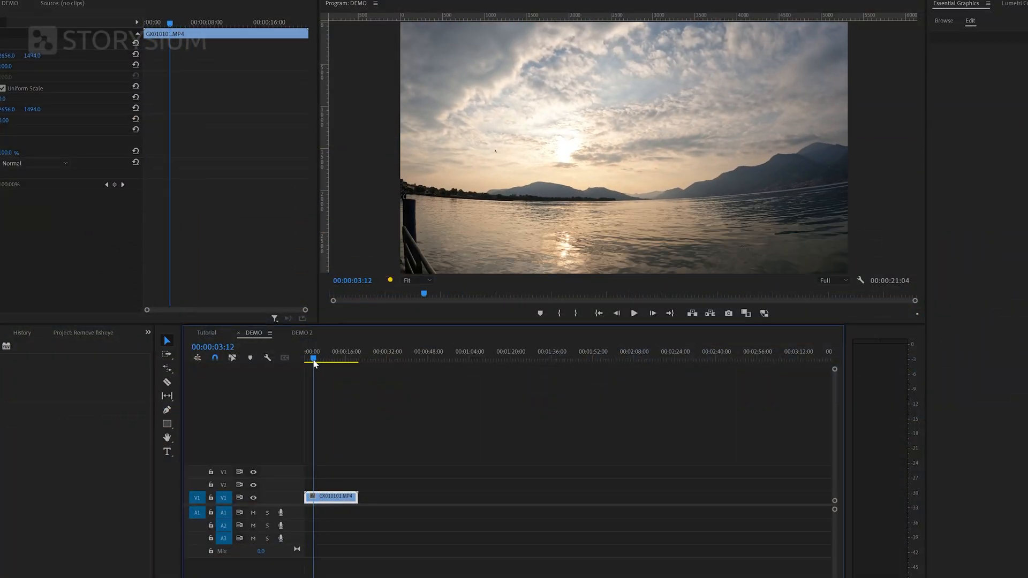
Expand Presets > Lens Distortion Removal > GoPro to reach the Hero3+ Black presets
drag(314, 360, 308, 360)
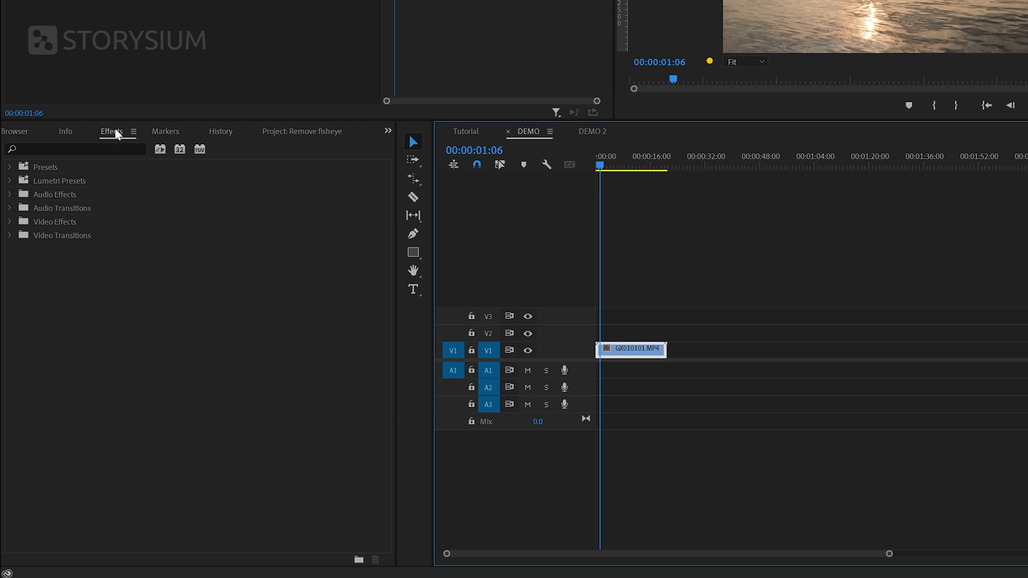
click(10, 168)
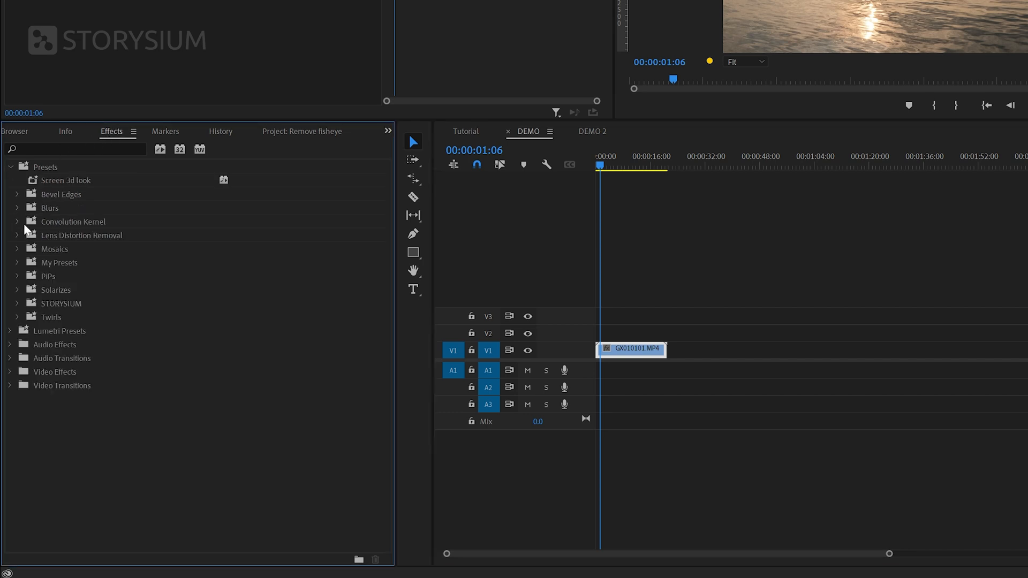
click(17, 236)
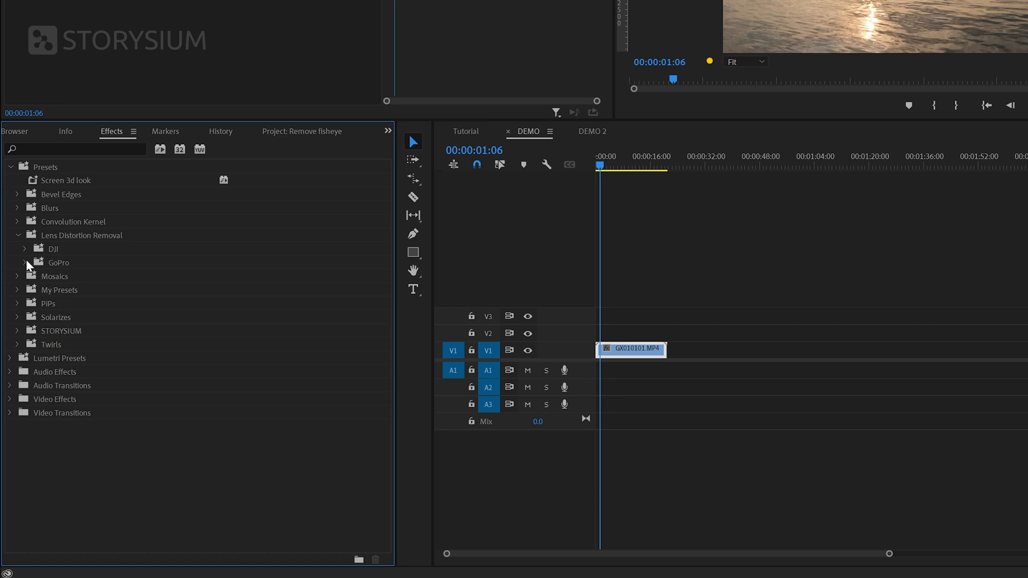
click(16, 263)
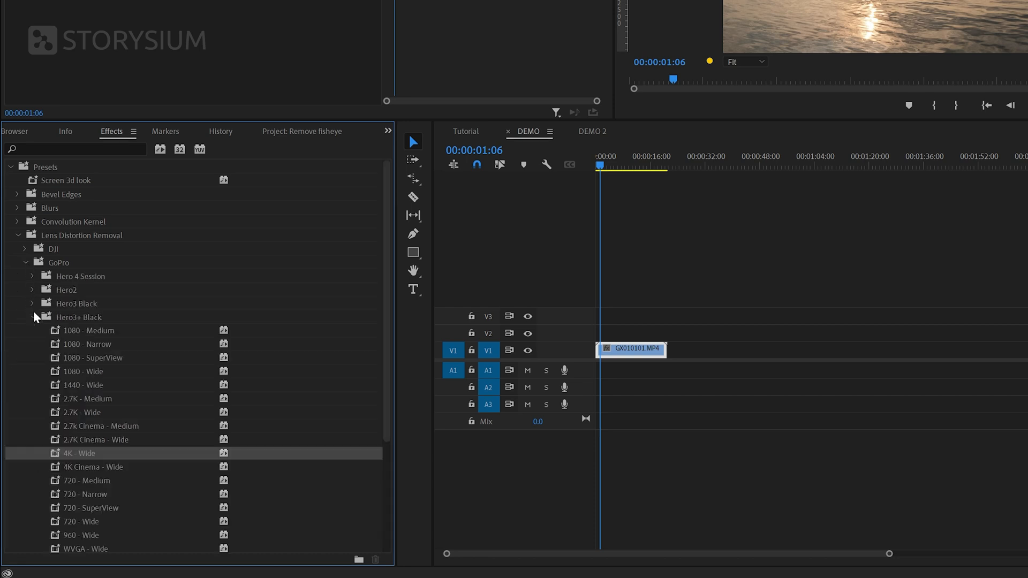
scroll(down, 3)
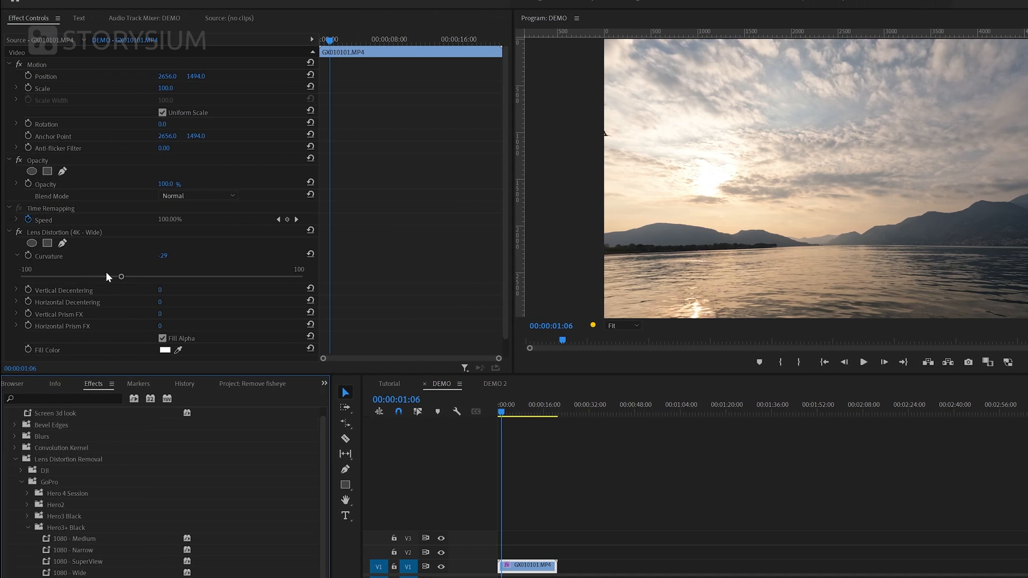
Ease the Lens Distortion curvature on the lake clip from -29 down to -22
drag(121, 276, 127, 276)
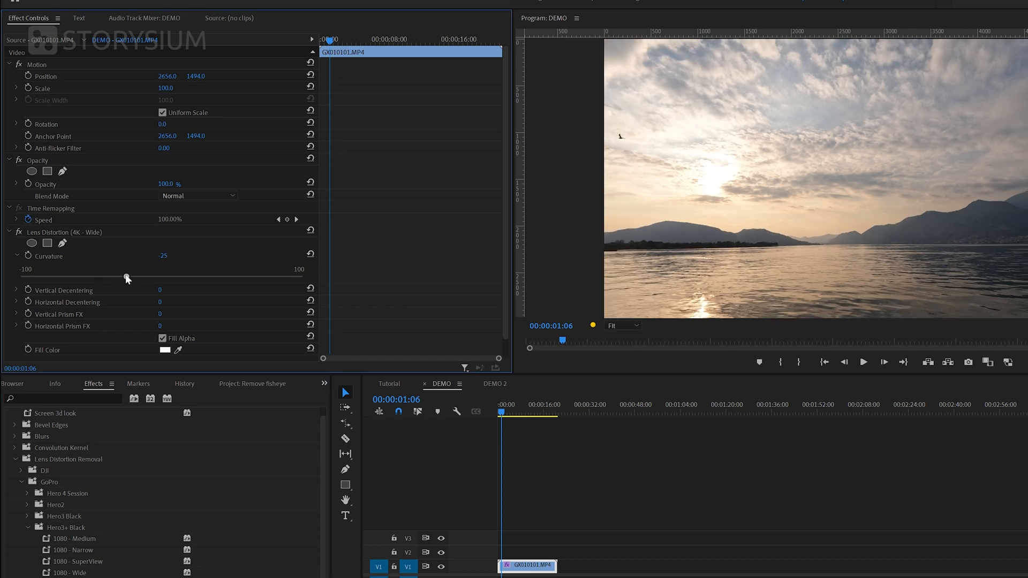
drag(127, 279, 131, 279)
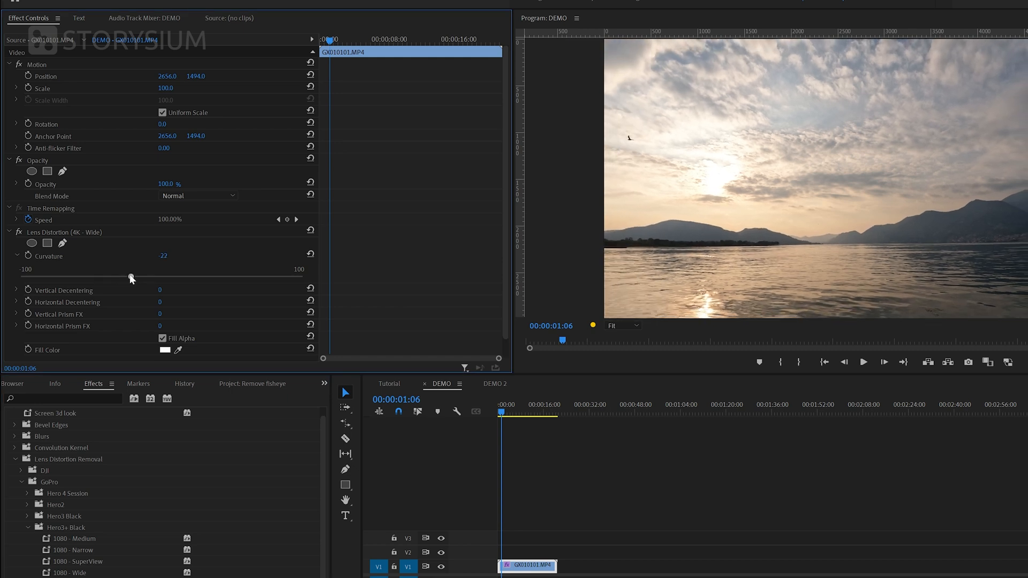
drag(129, 278, 133, 277)
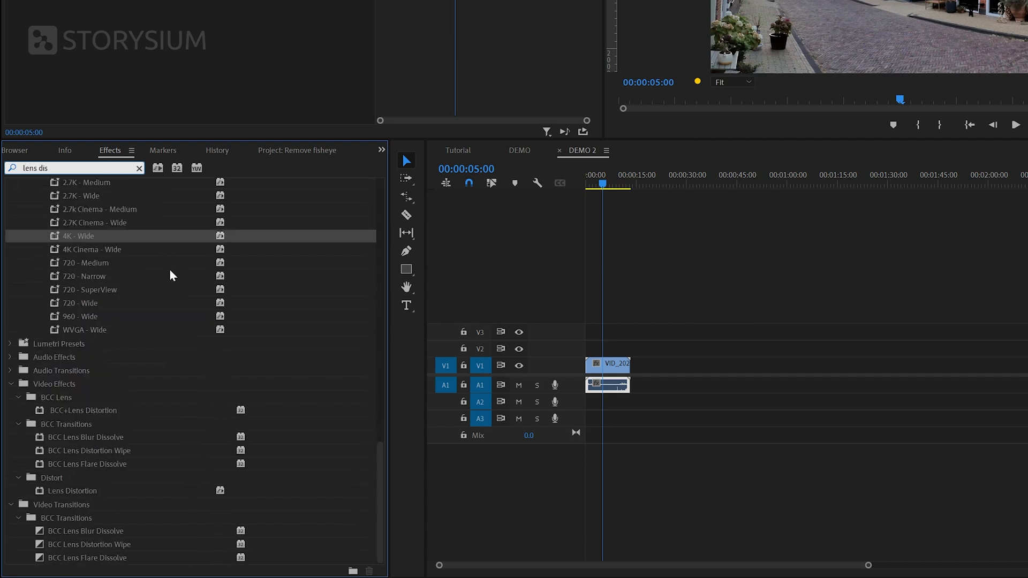
Apply Lens Distortion to the street clip and set curvature to -17
click(71, 490)
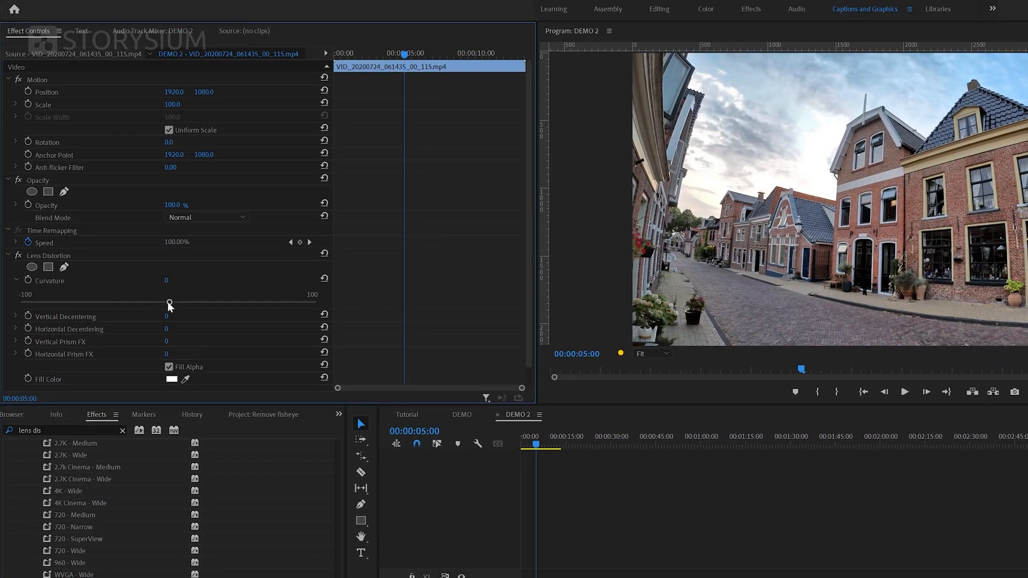
drag(169, 301, 142, 301)
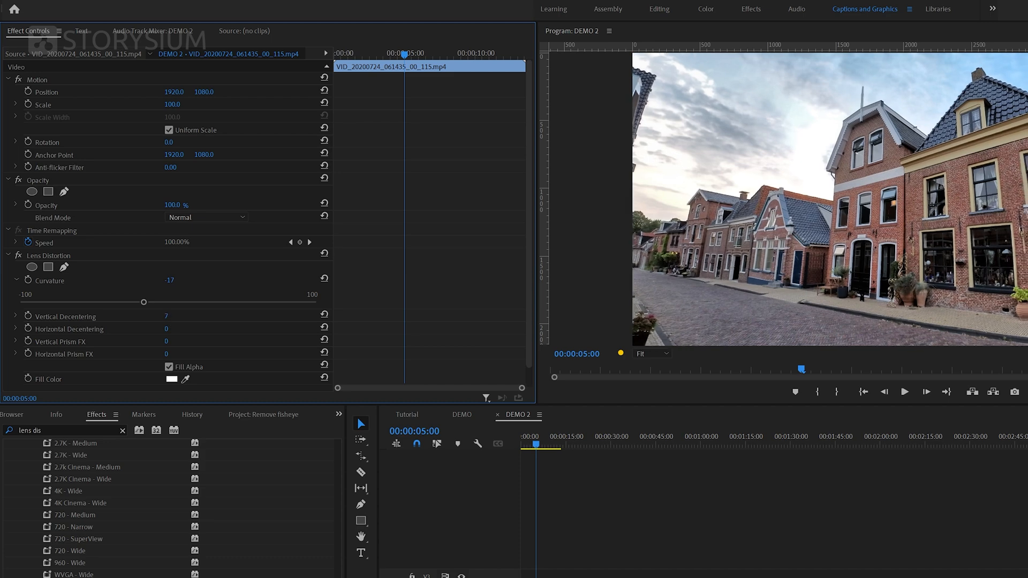